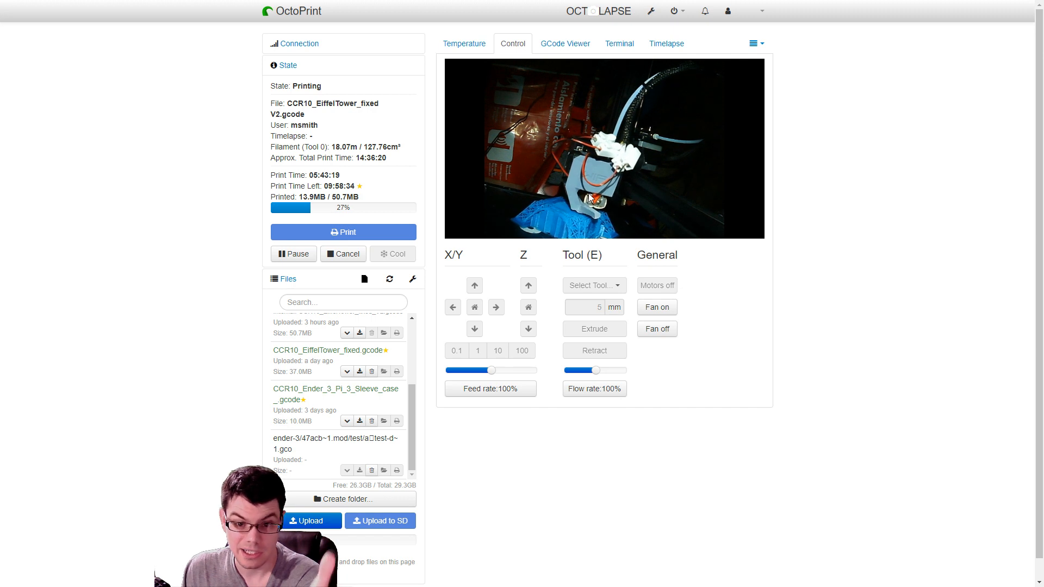
mouse_move(560, 282)
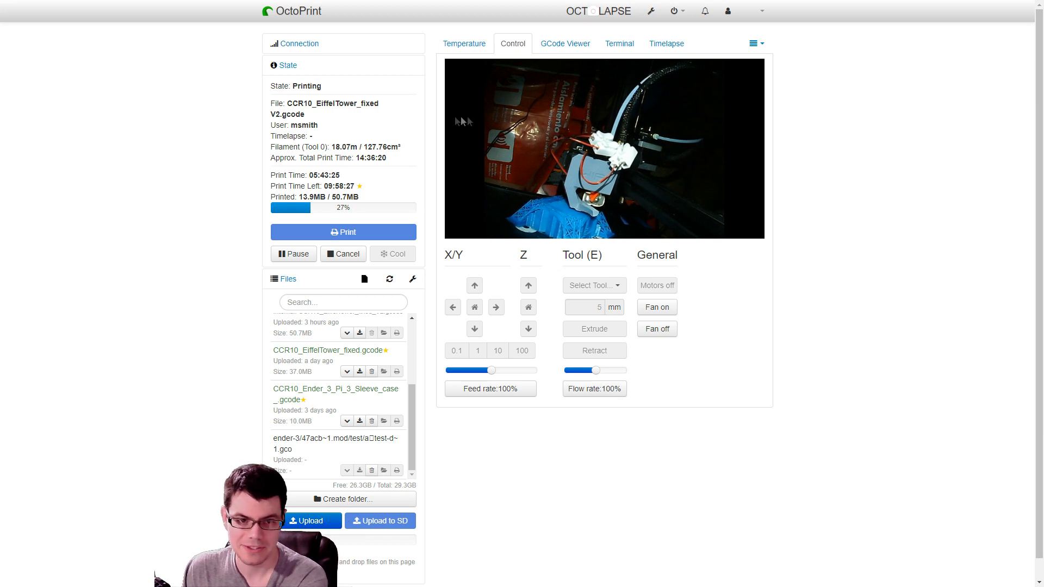
mouse_move(731, 198)
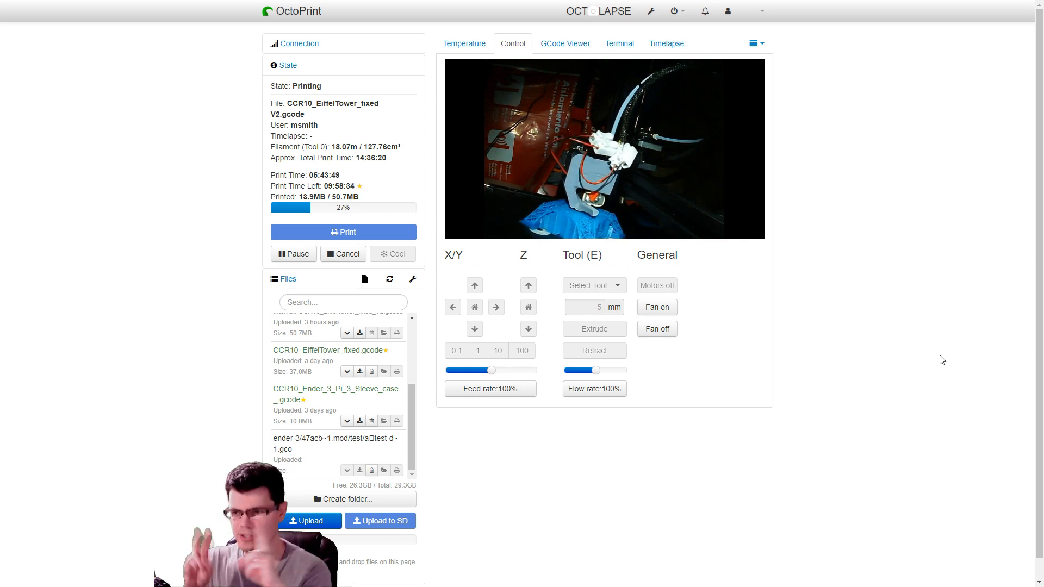
mouse_move(948, 301)
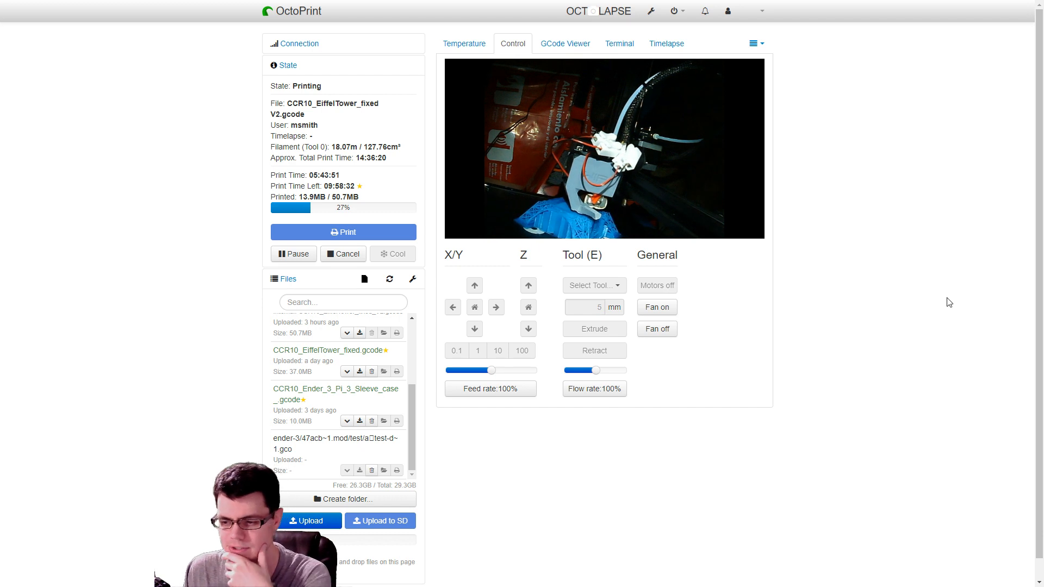
mouse_move(898, 396)
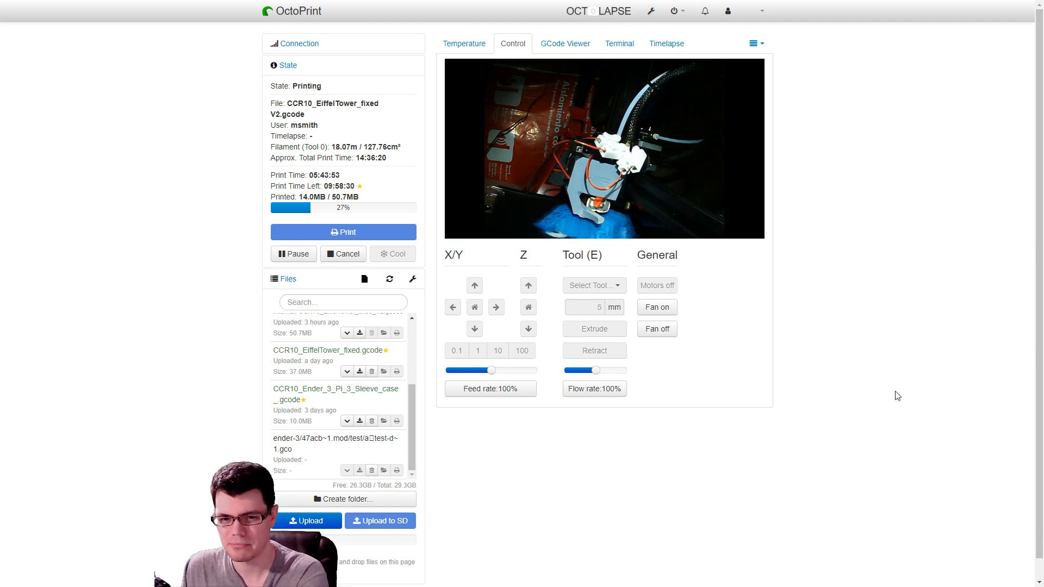